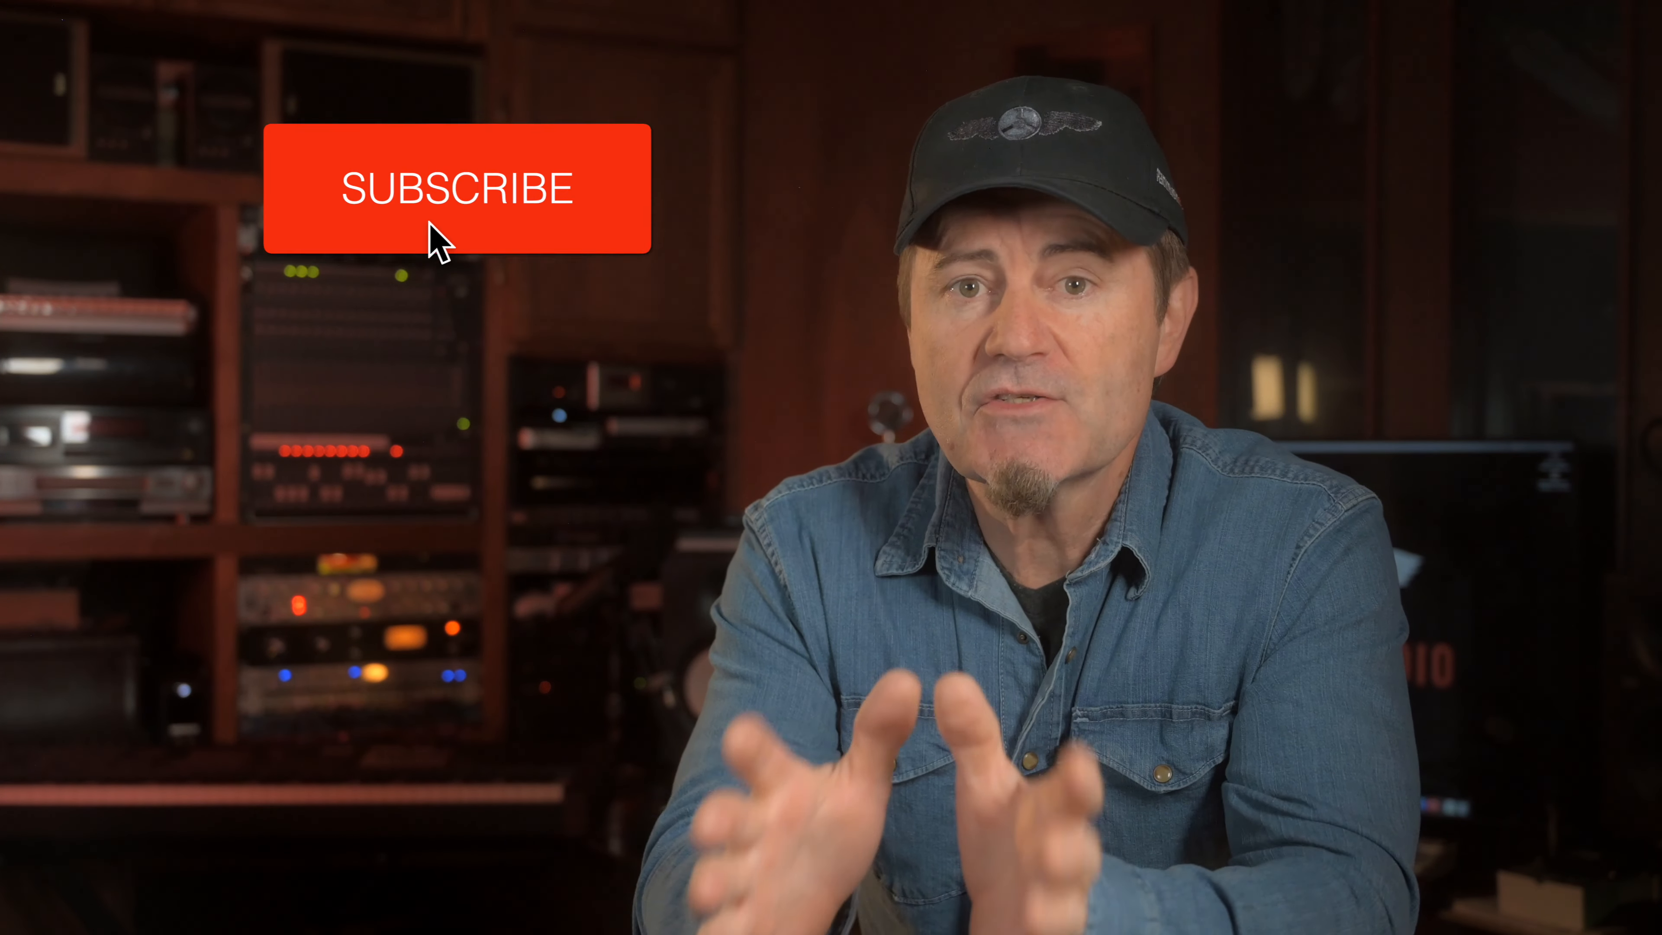
left_click(453, 189)
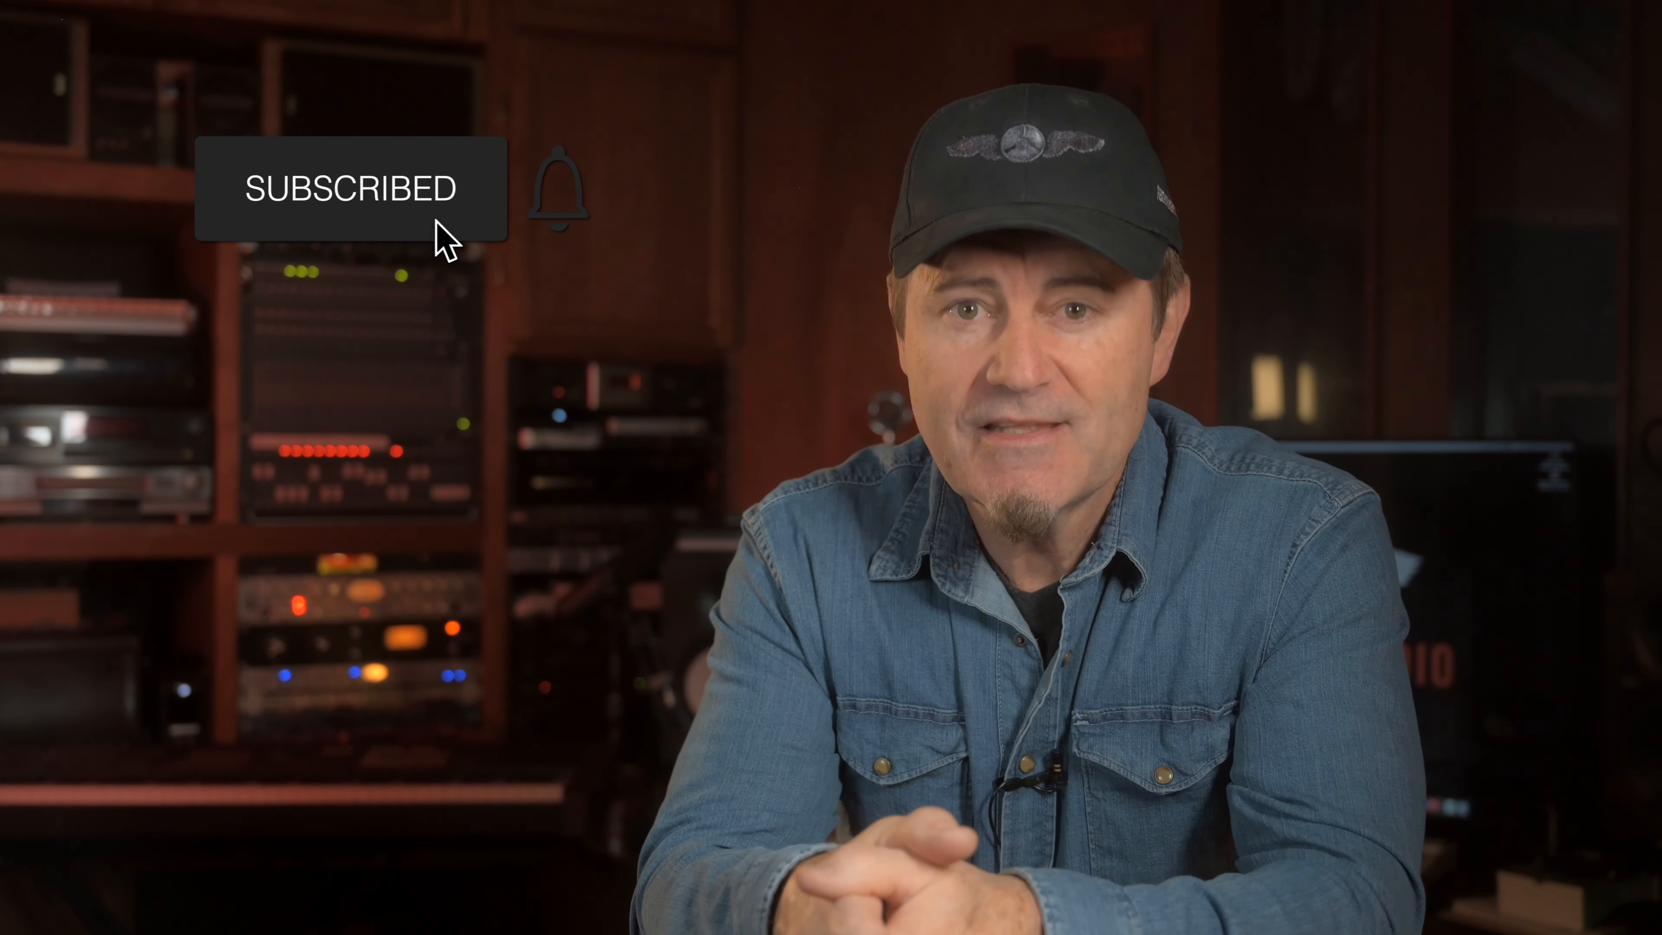